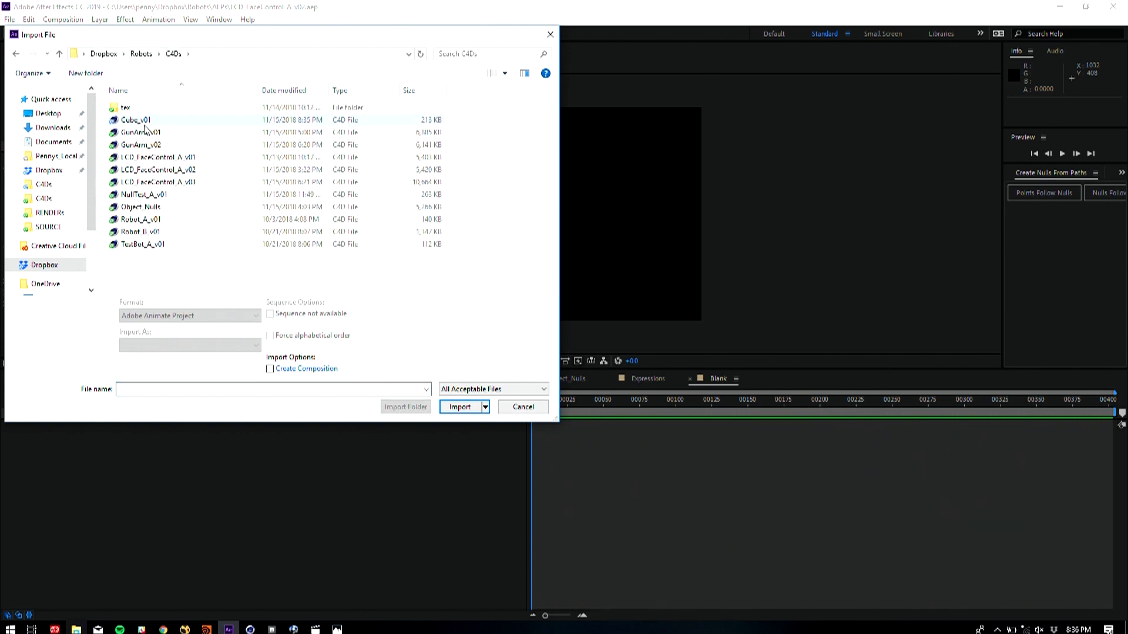
Import Cube_v01.c4d from the C4Ds folder into the Project panel
left_click(458, 407)
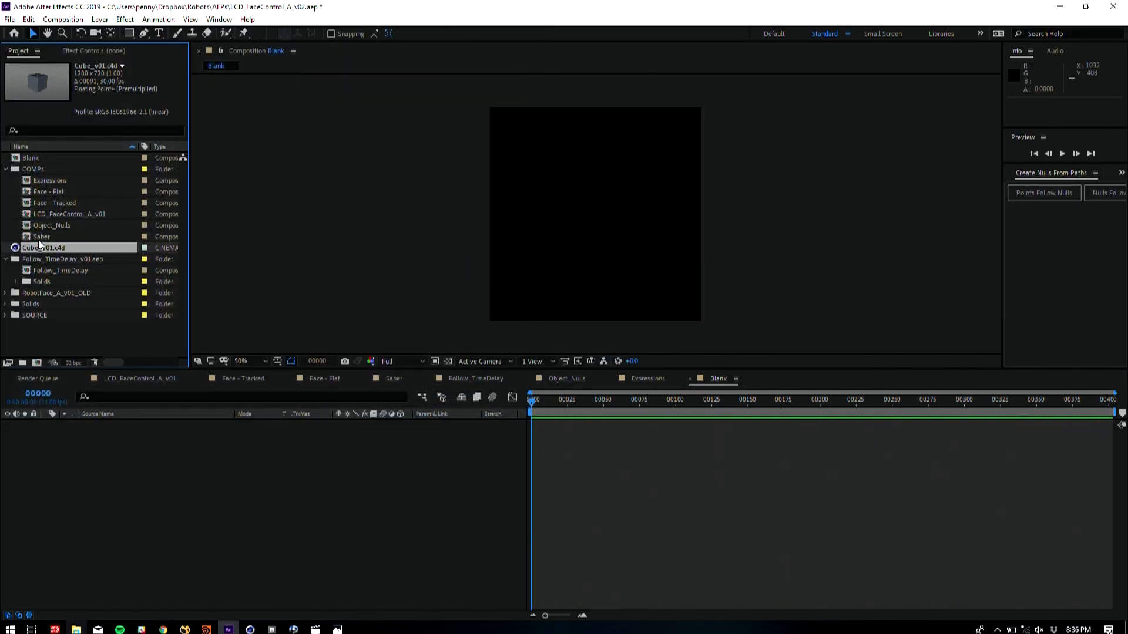